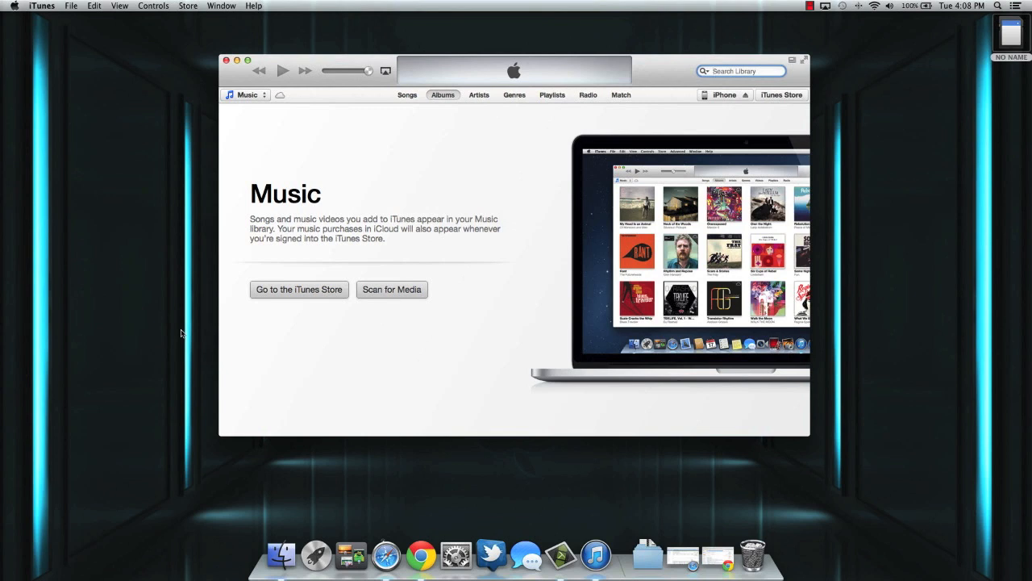
mouse_move(442, 197)
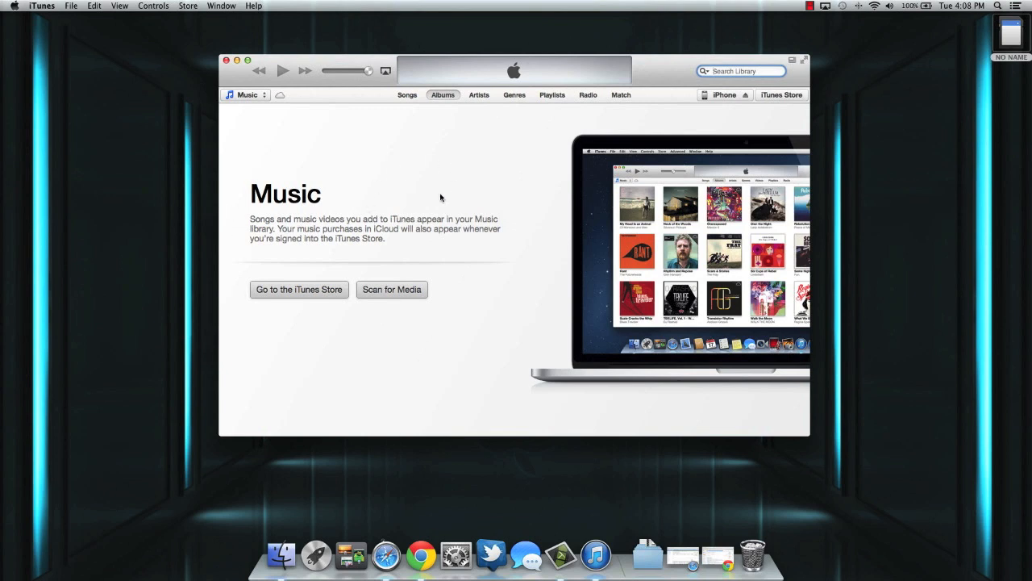
mouse_move(478, 157)
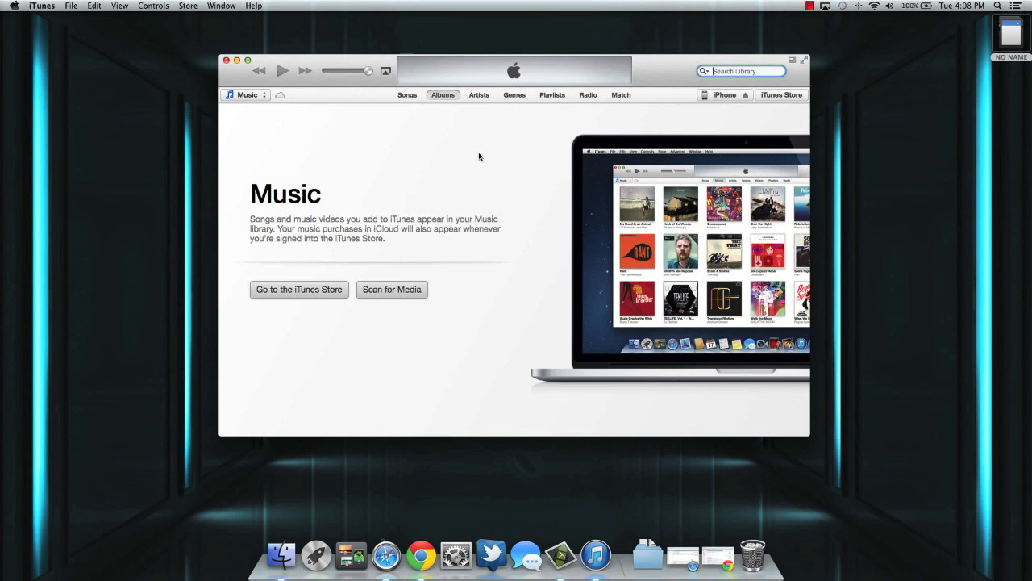
mouse_move(729, 101)
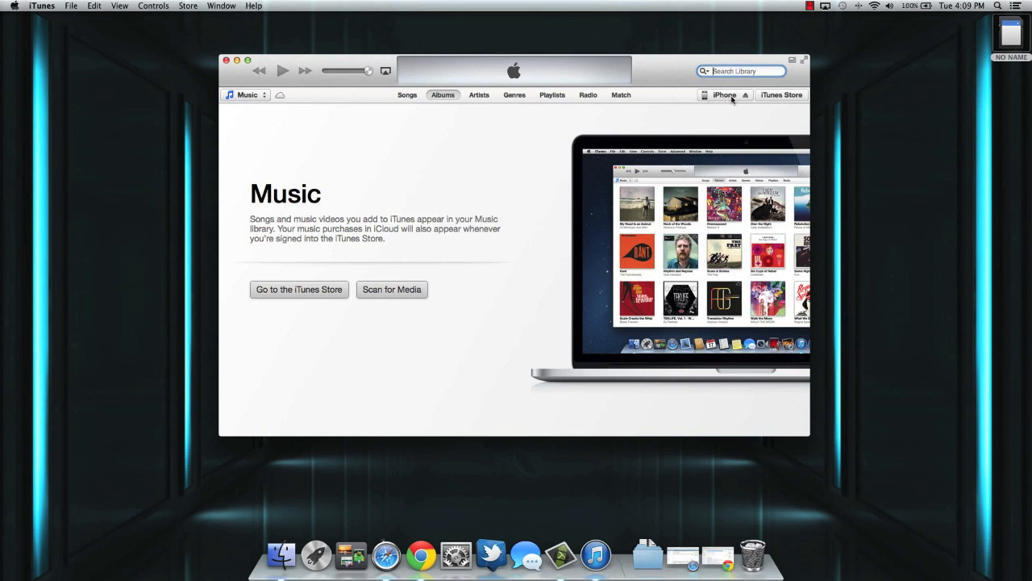
mouse_move(724, 108)
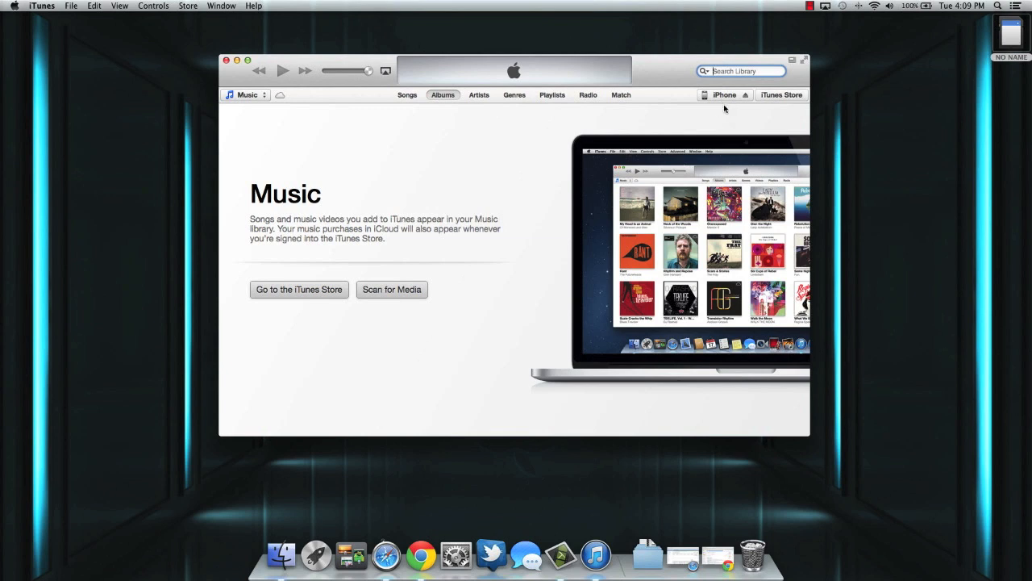
mouse_move(723, 103)
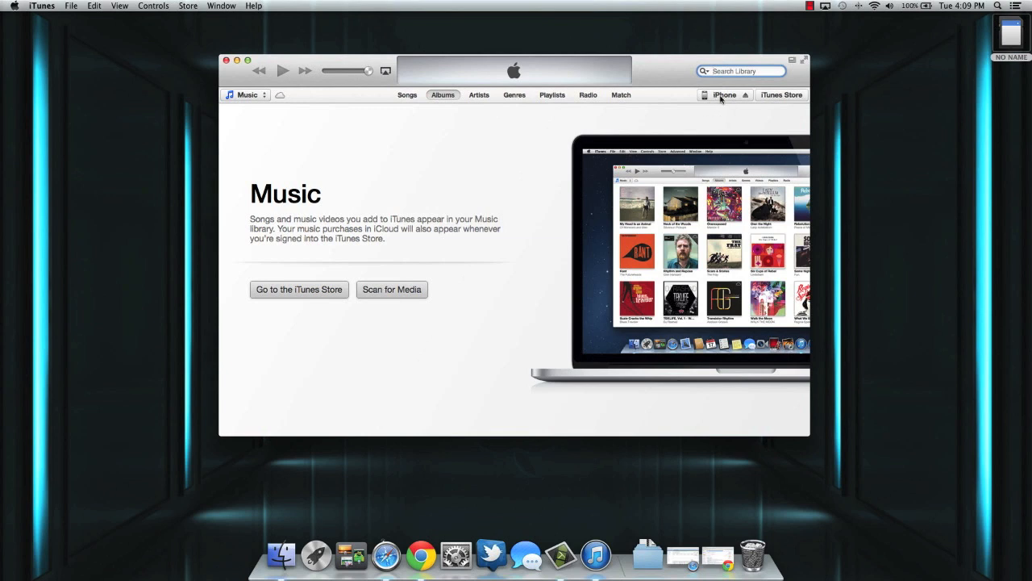
Step: Show the connected iPhone's Summary page with its Backups section
click(722, 93)
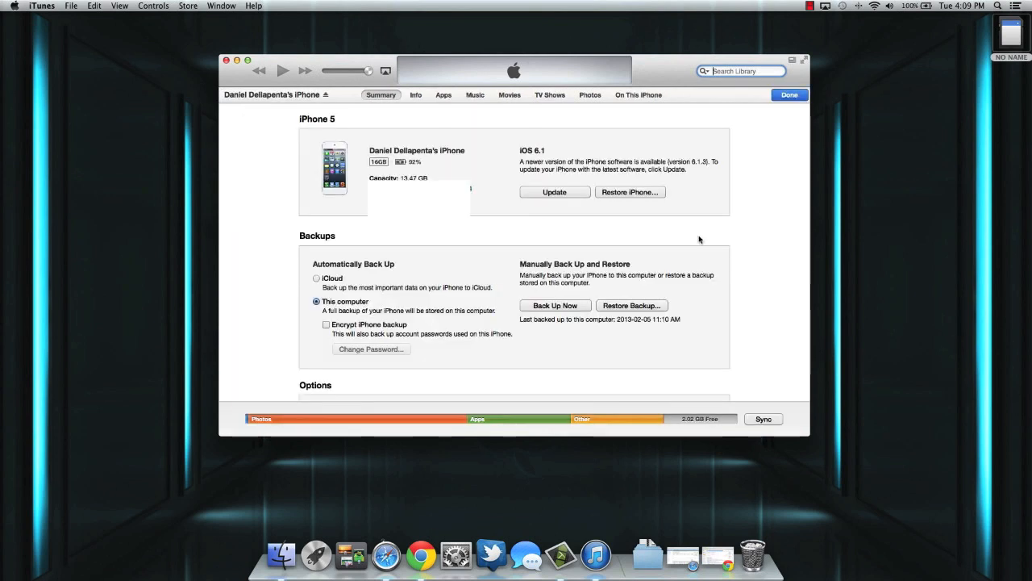
mouse_move(368, 249)
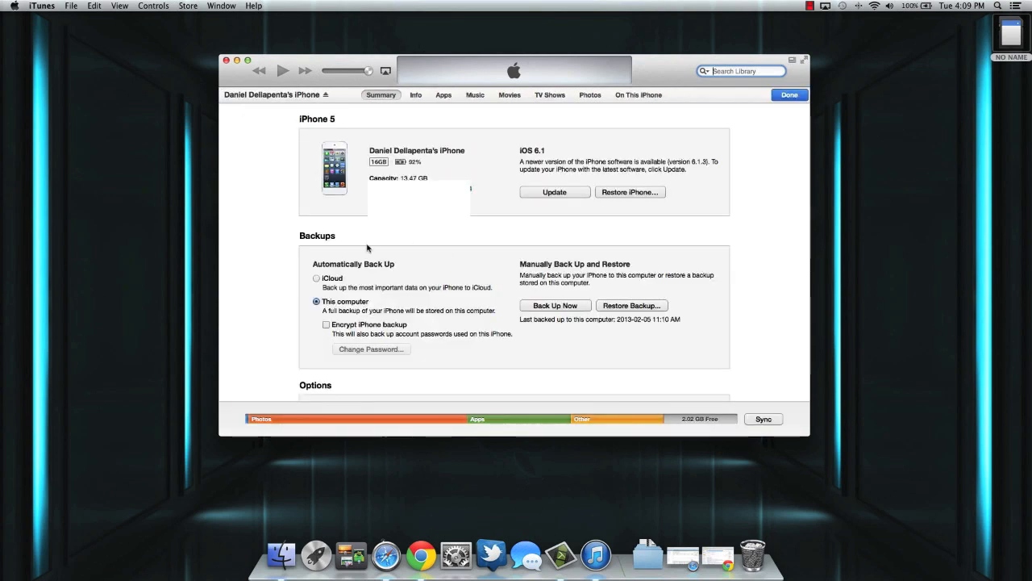
mouse_move(589, 271)
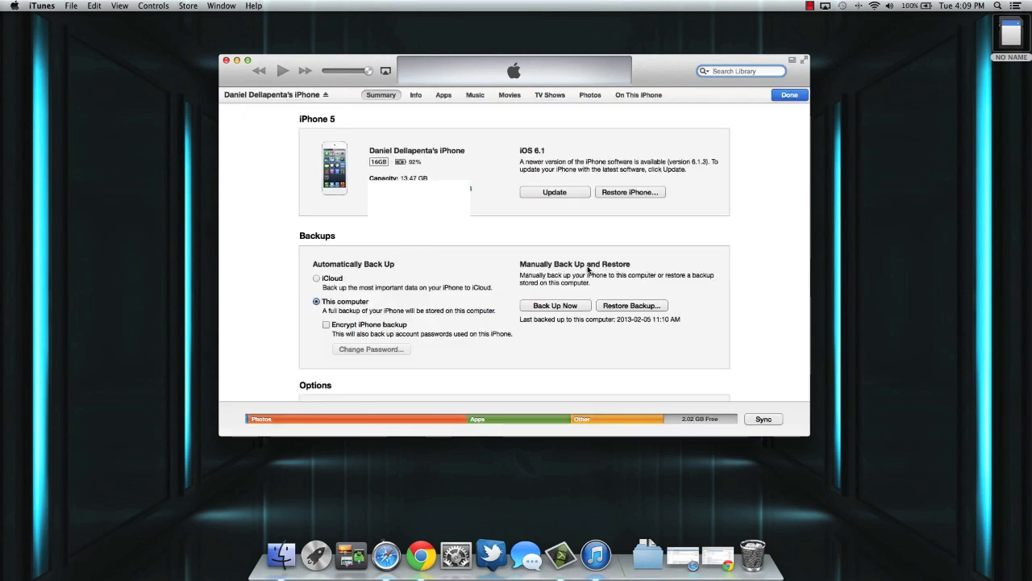
mouse_move(567, 333)
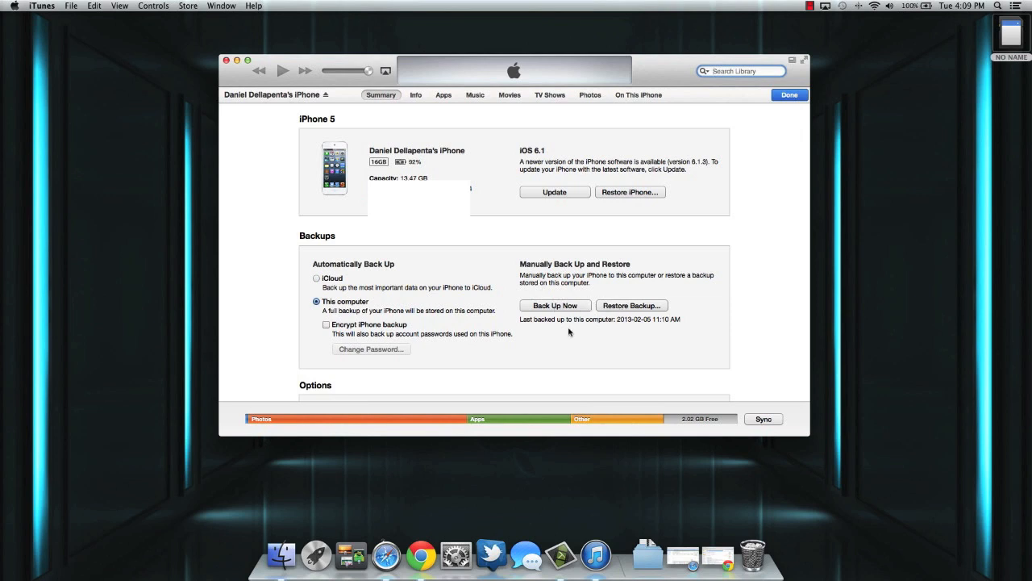
mouse_move(645, 309)
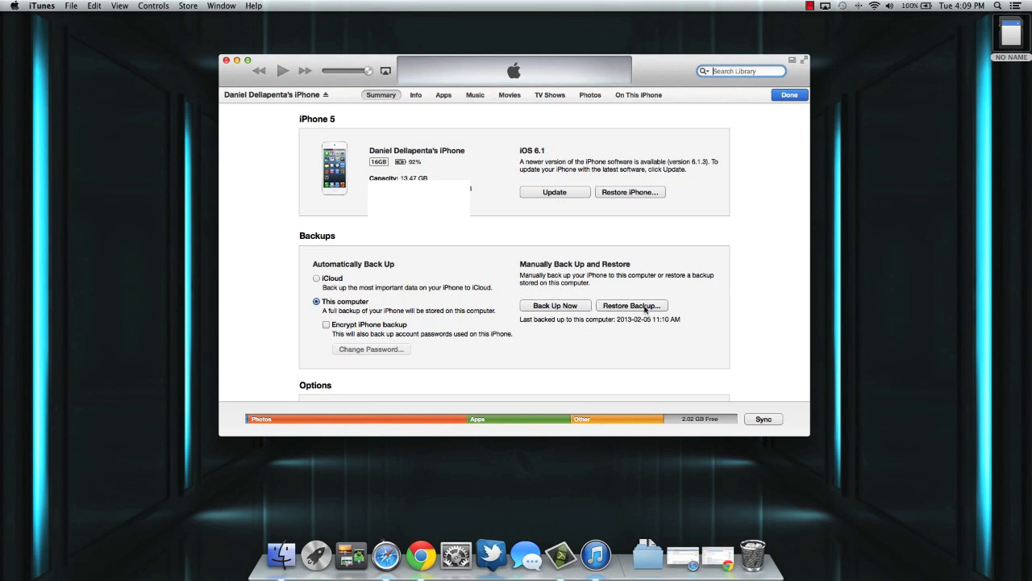
mouse_move(346, 291)
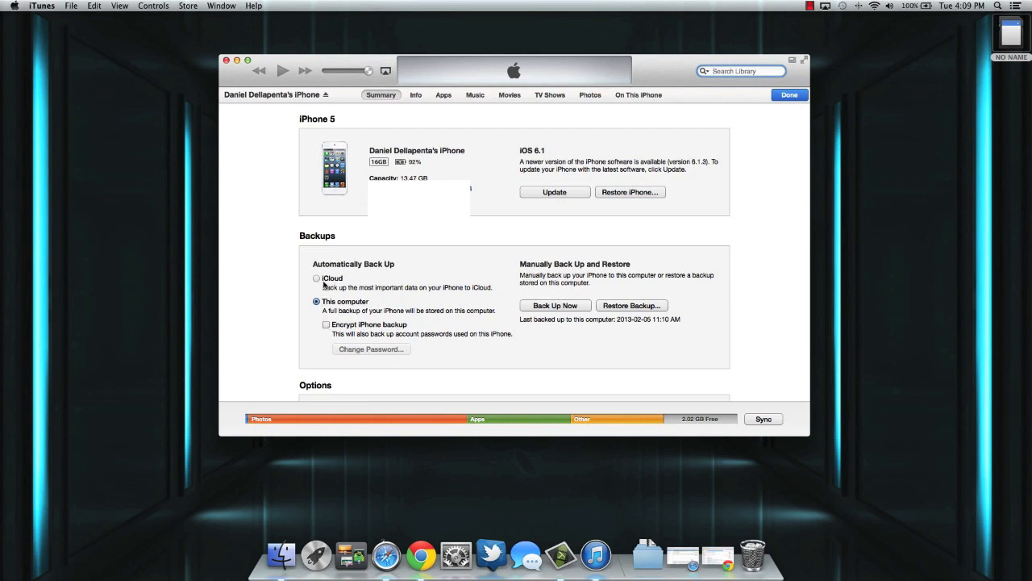
mouse_move(335, 284)
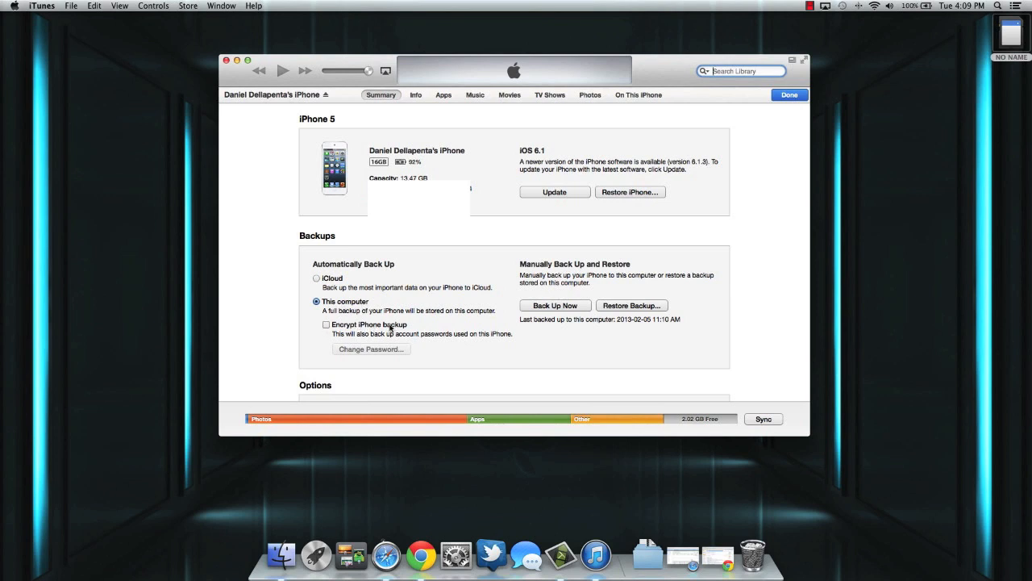
mouse_move(416, 300)
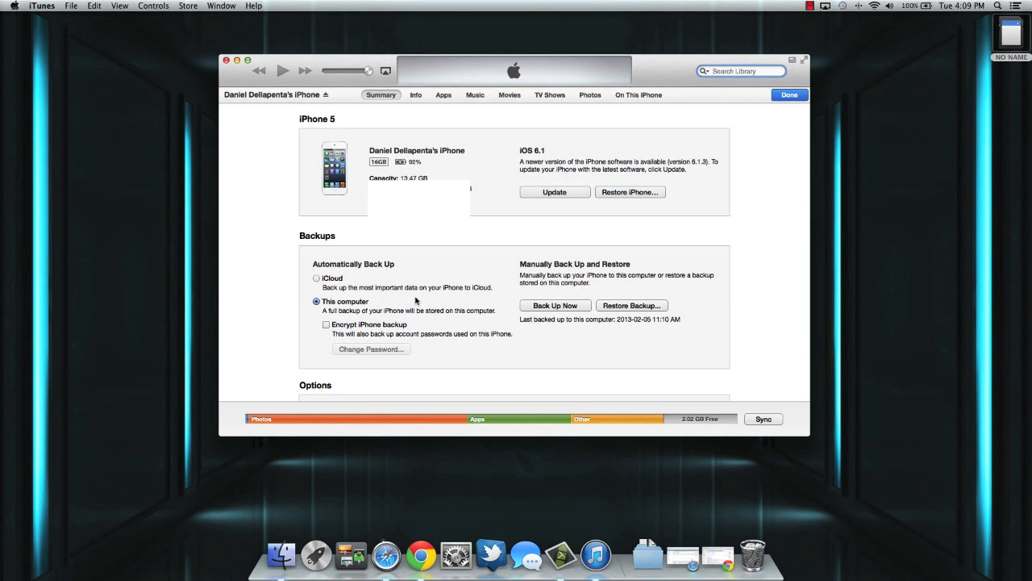
mouse_move(387, 290)
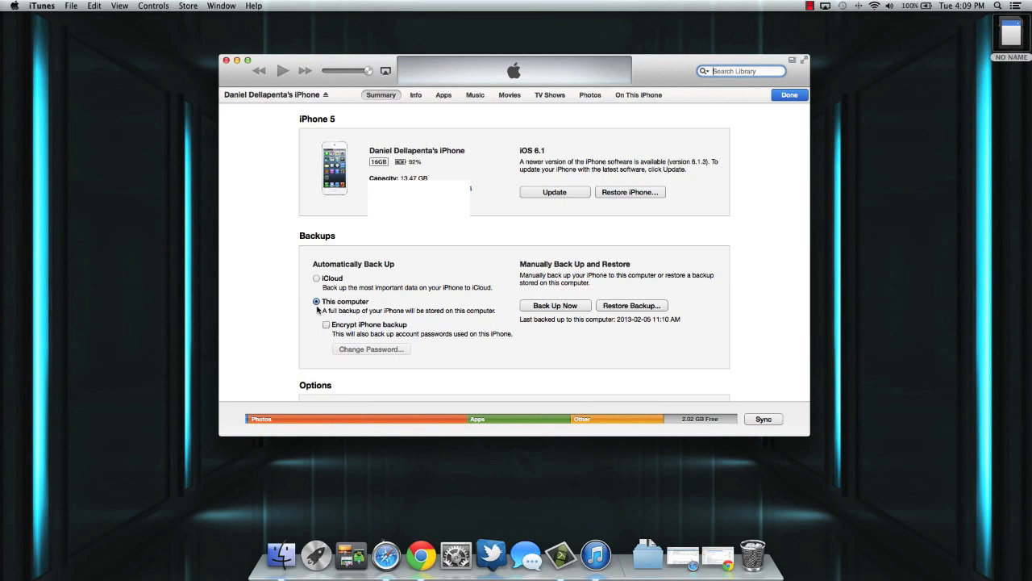
mouse_move(452, 300)
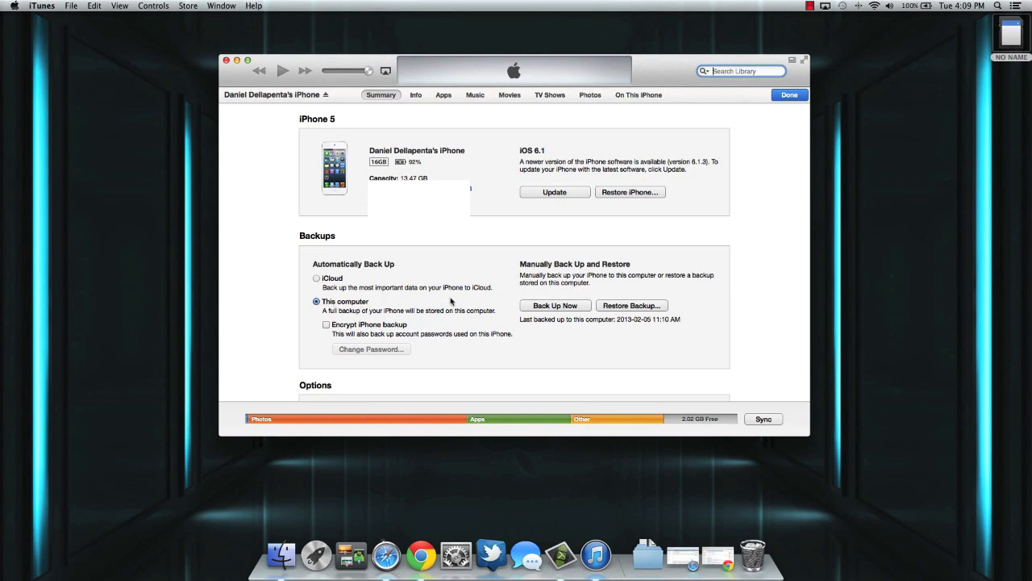
mouse_move(551, 313)
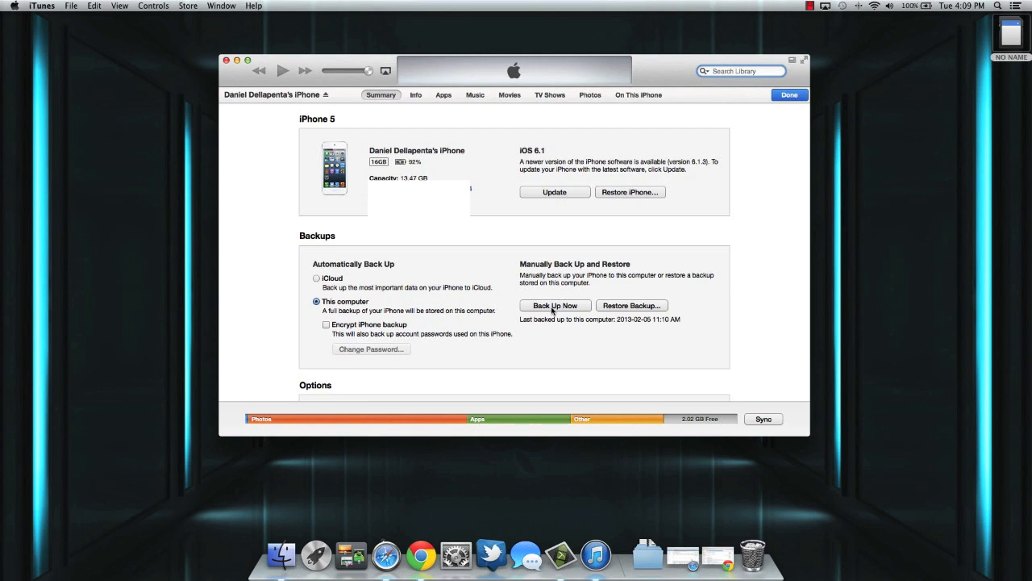
Step: Start a manual backup of the iPhone to this computer via Back Up Now
click(555, 305)
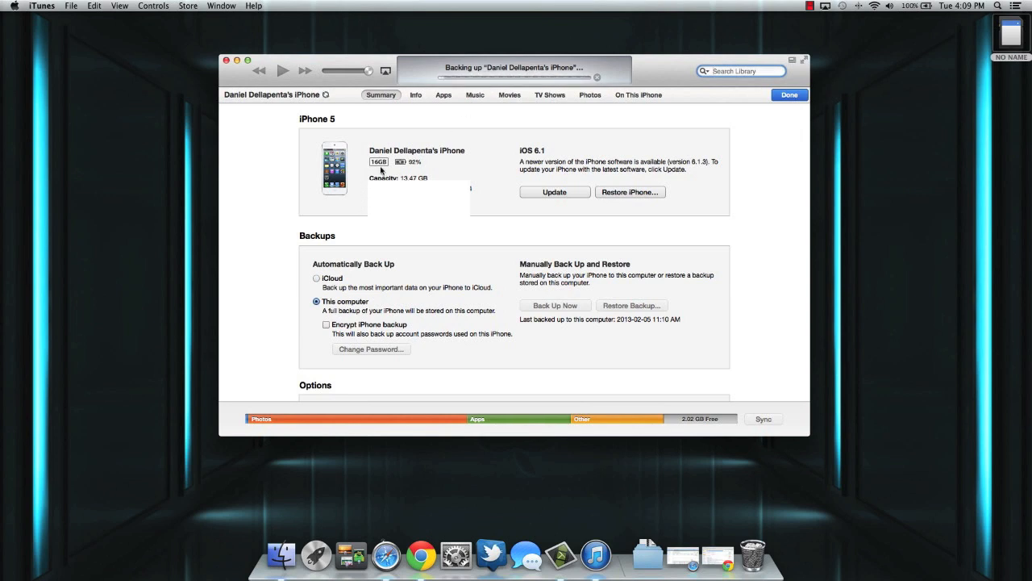
mouse_move(458, 144)
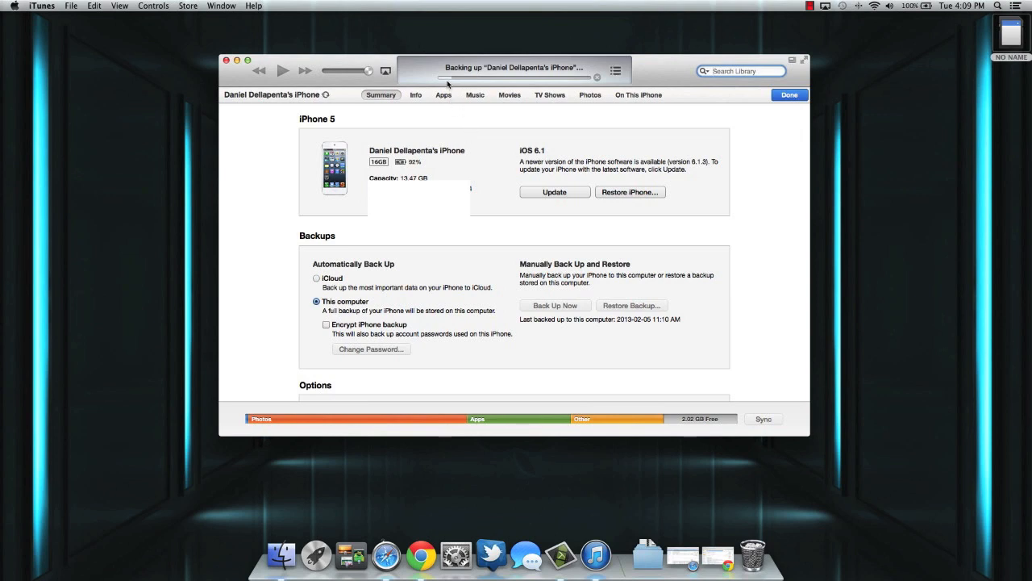
mouse_move(555, 127)
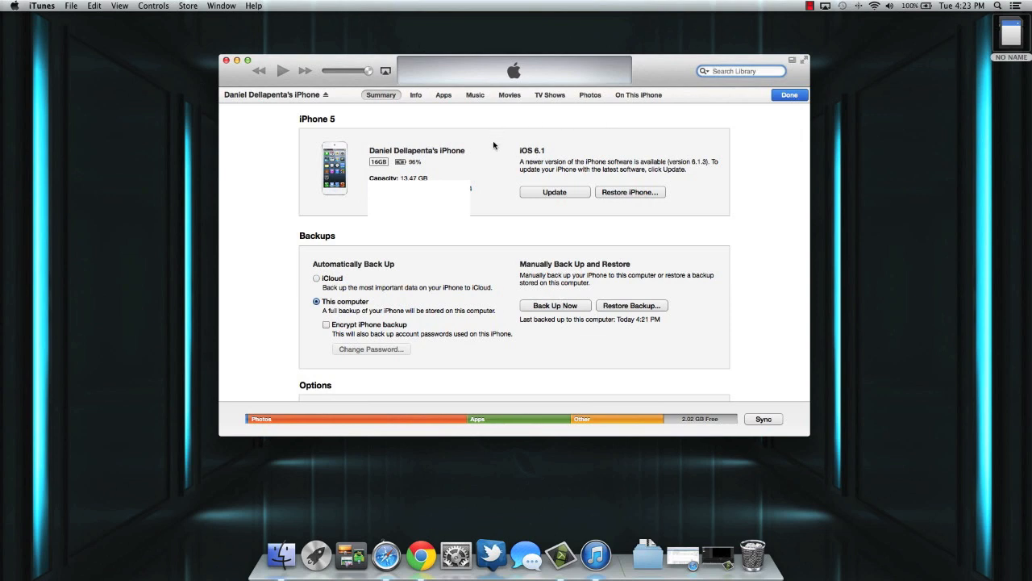
mouse_move(400, 268)
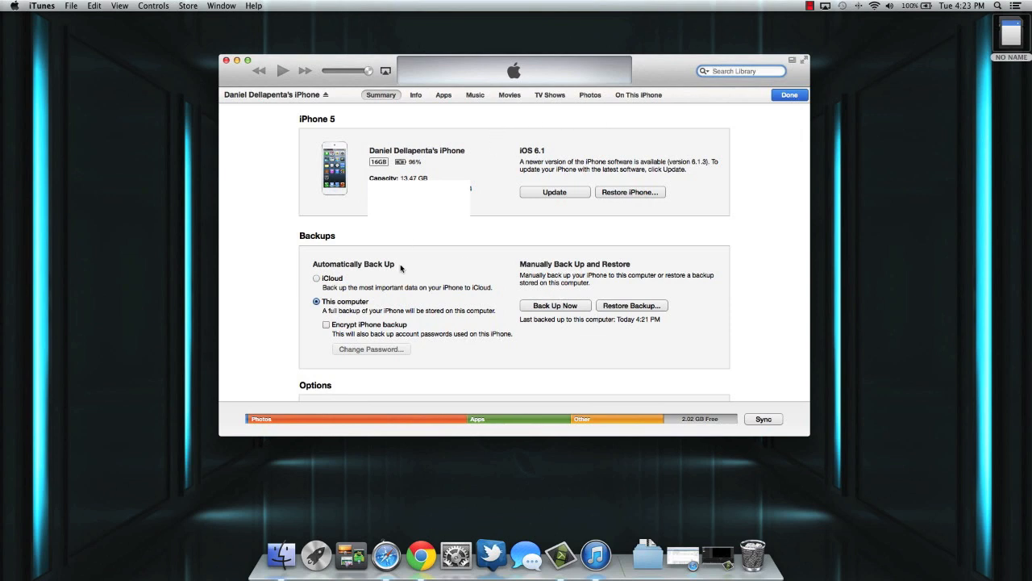
mouse_move(562, 324)
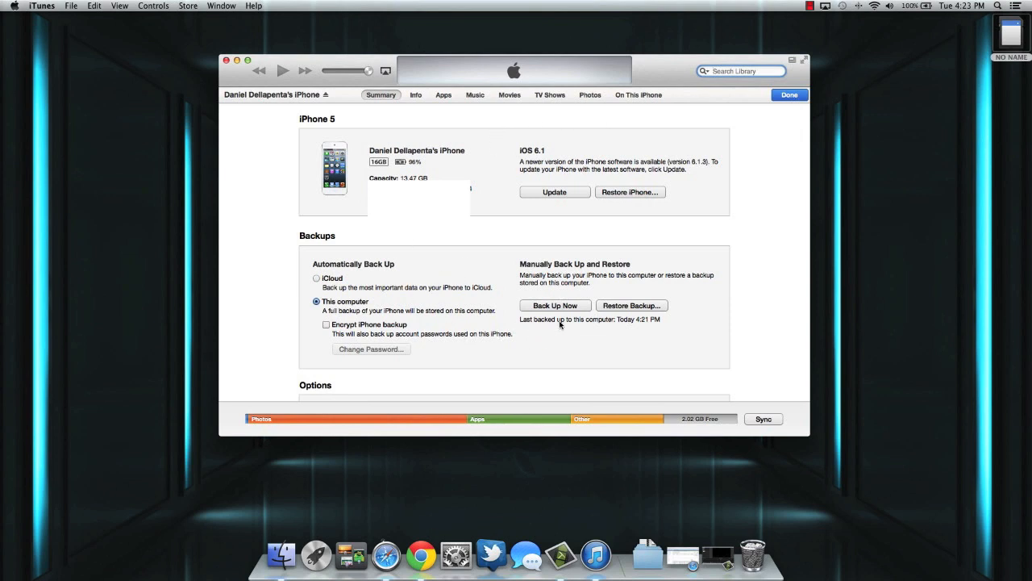
mouse_move(653, 322)
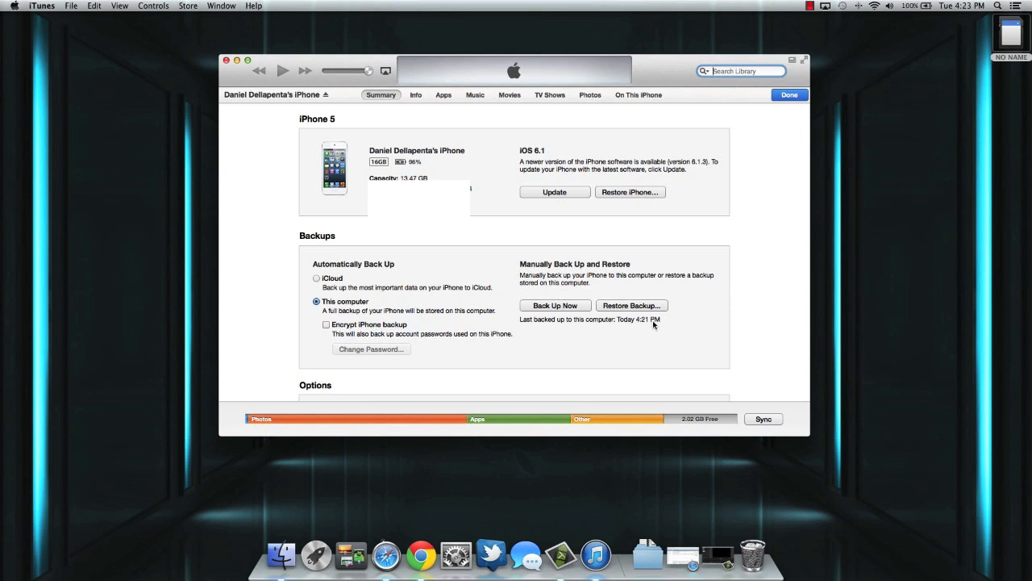
mouse_move(639, 342)
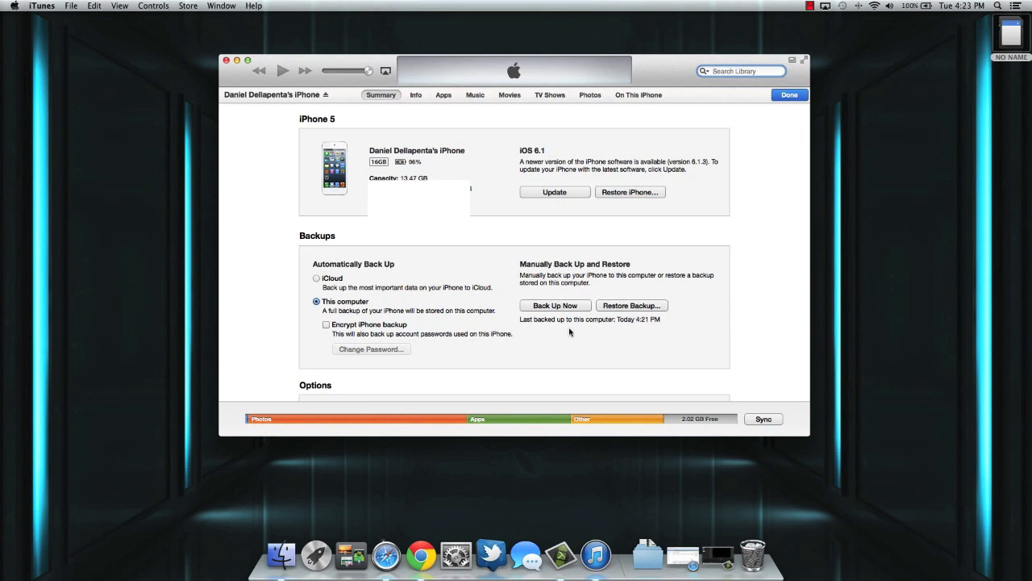
mouse_move(625, 337)
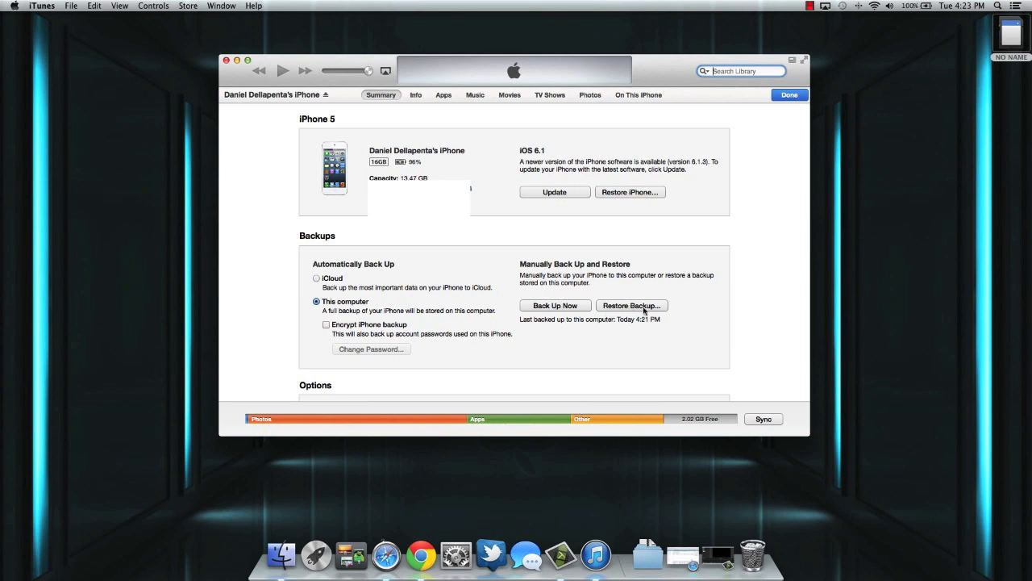
Step: In Restore From Backup, select the Today 4:21 PM backup instead of the February one
click(632, 305)
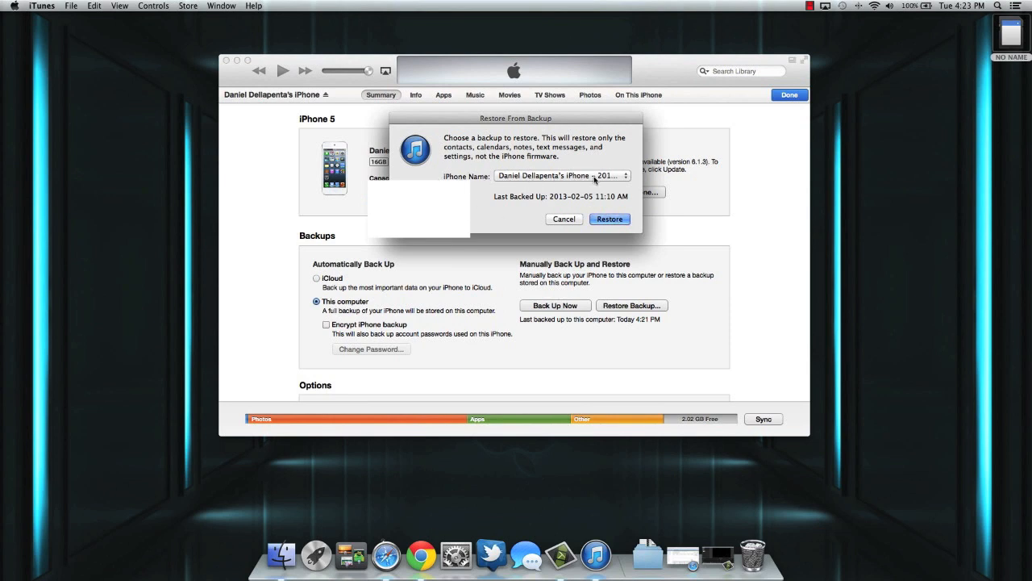
click(562, 174)
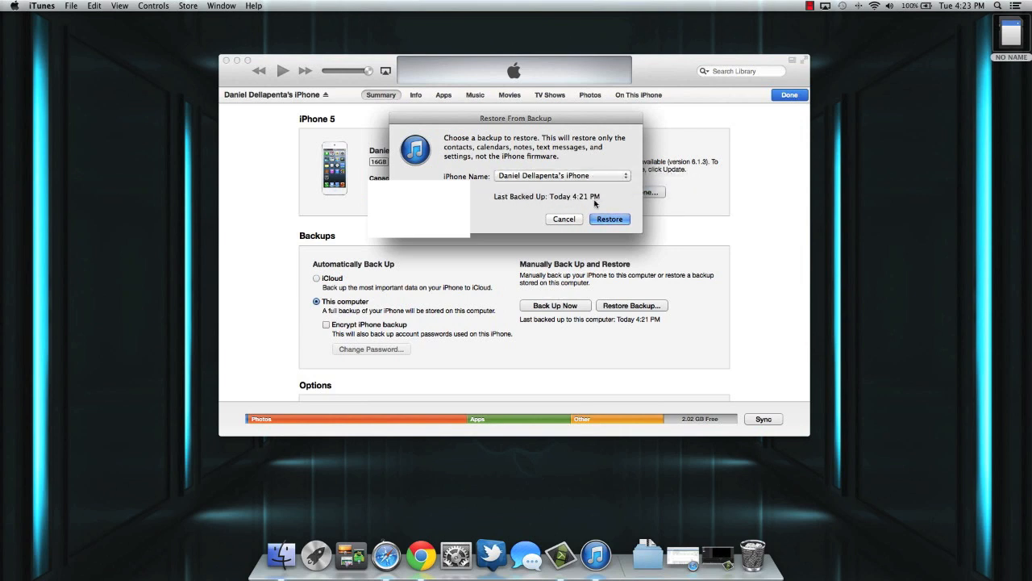
mouse_move(616, 202)
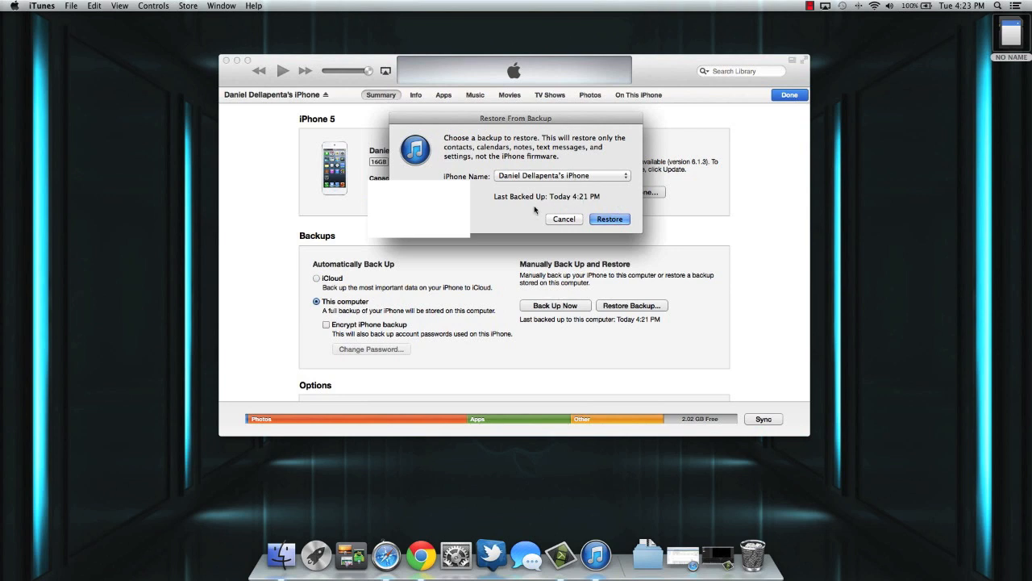
mouse_move(503, 216)
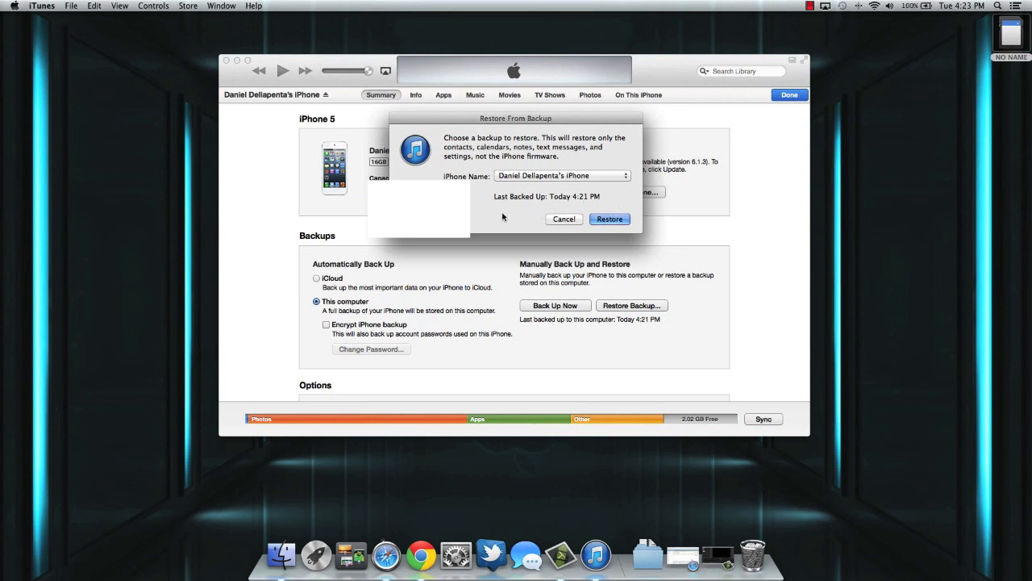
mouse_move(530, 138)
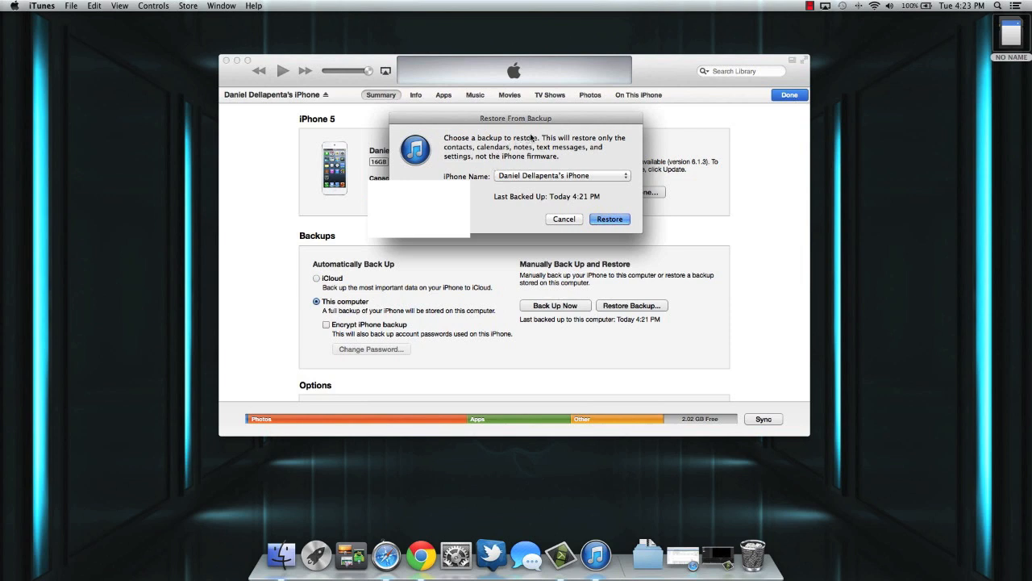
mouse_move(477, 155)
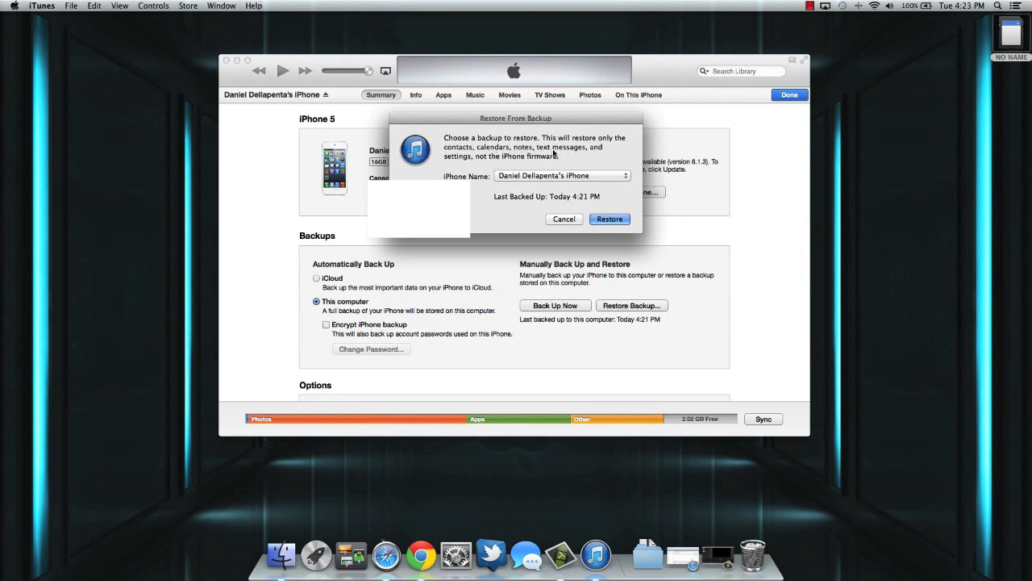
mouse_move(465, 164)
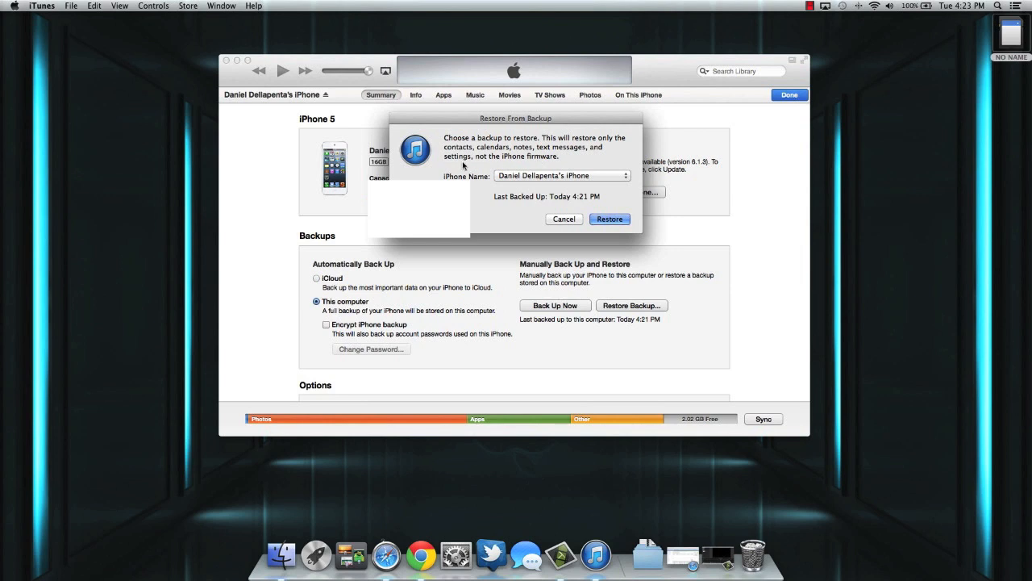
mouse_move(522, 159)
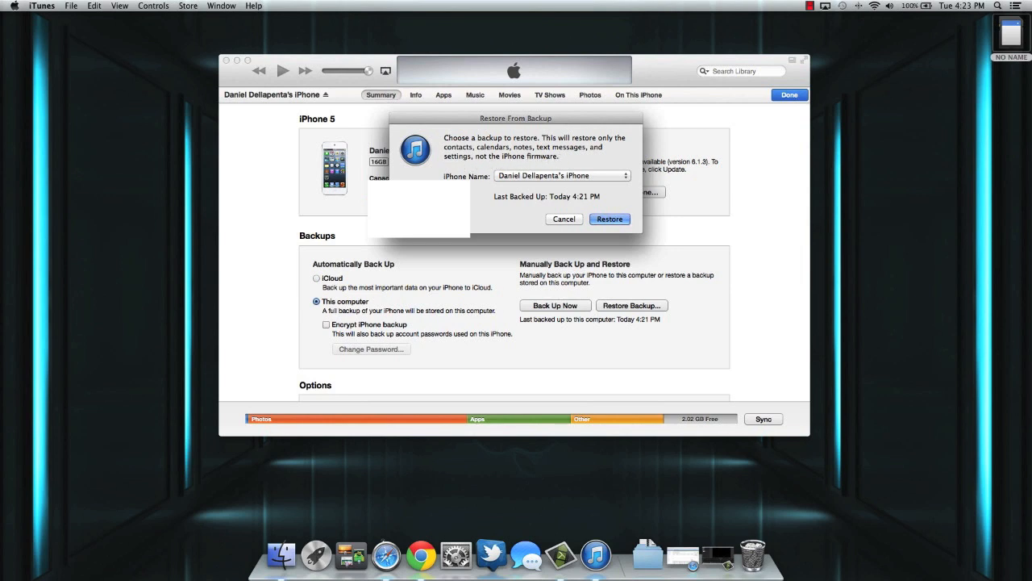
mouse_move(564, 194)
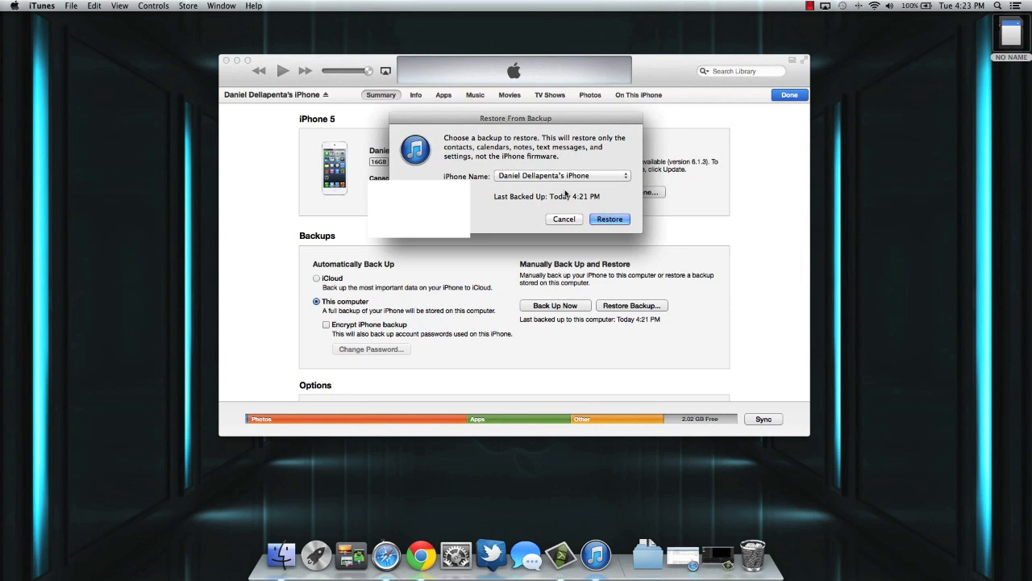
Step: Cancel the Restore From Backup dialog so nothing is restored
click(564, 220)
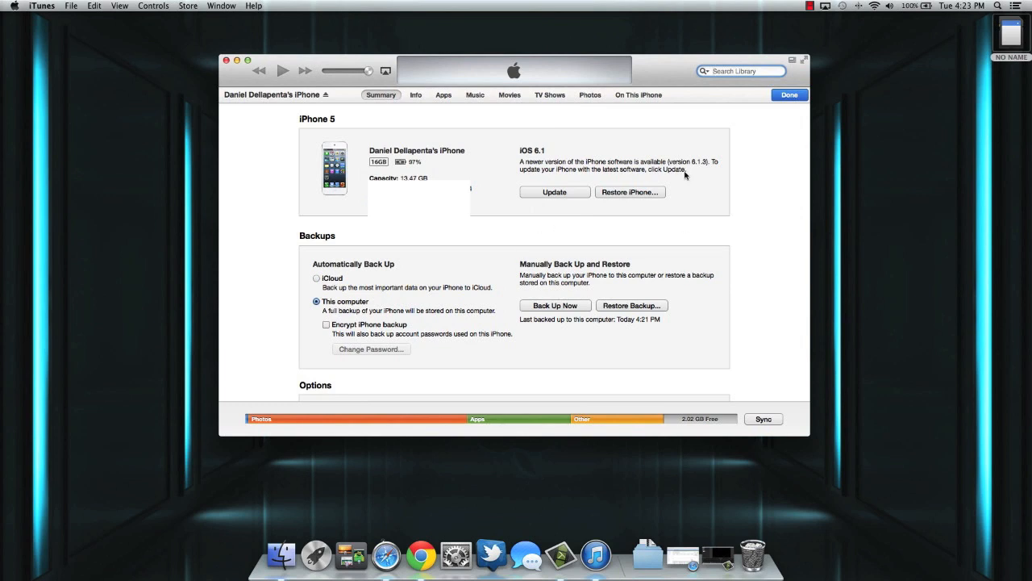
mouse_move(629, 237)
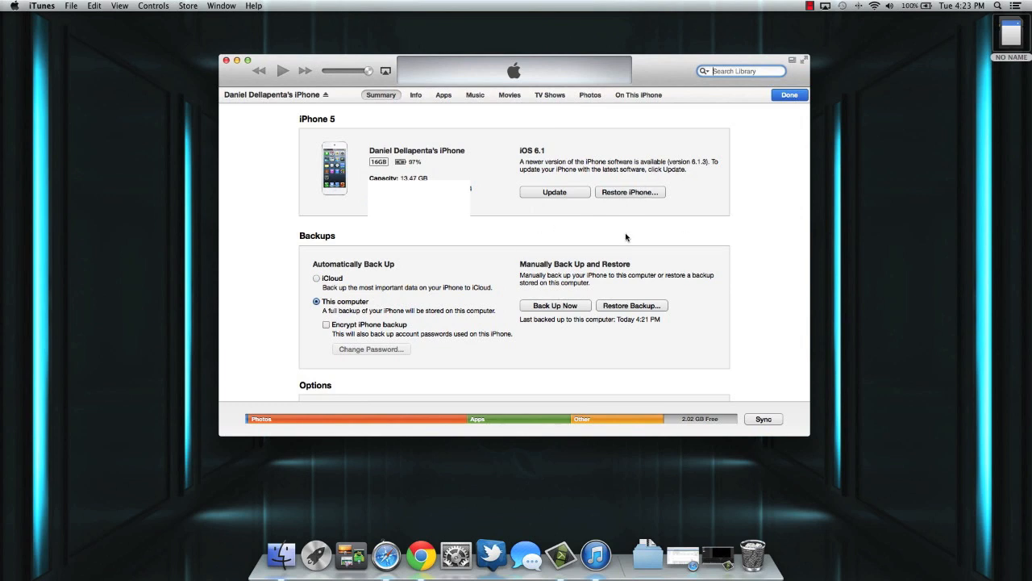
mouse_move(522, 244)
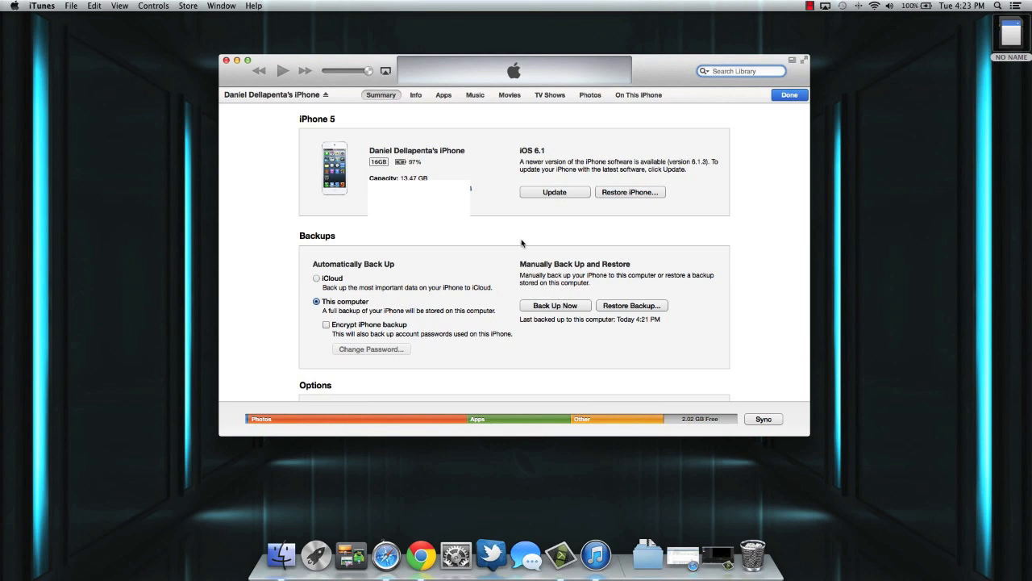
mouse_move(532, 242)
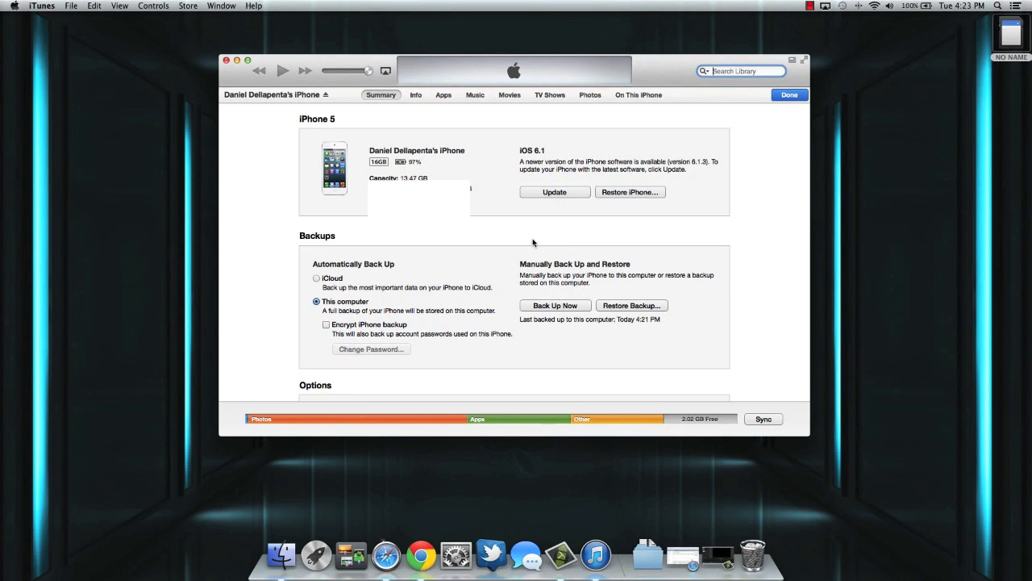
mouse_move(443, 241)
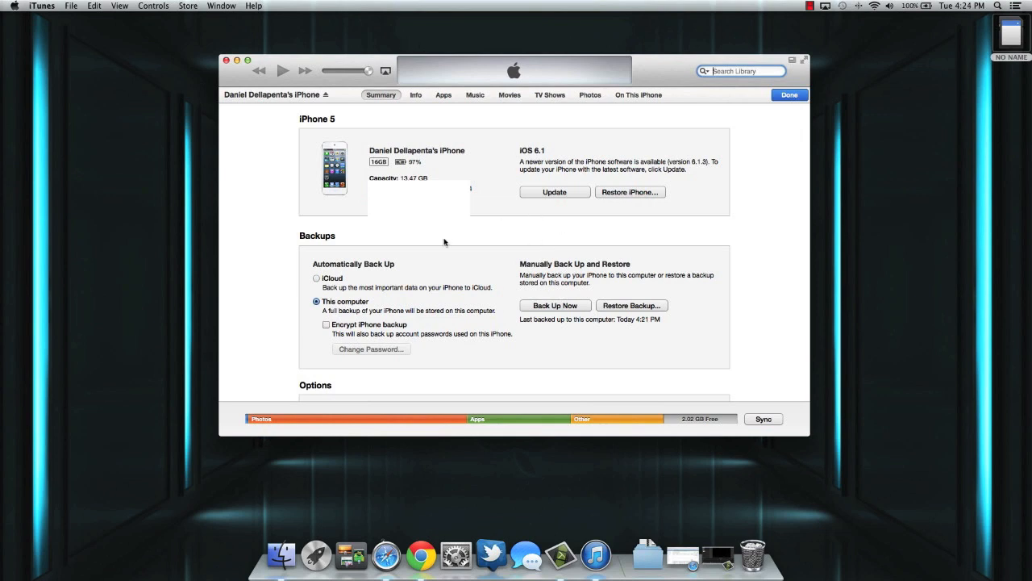
mouse_move(632, 249)
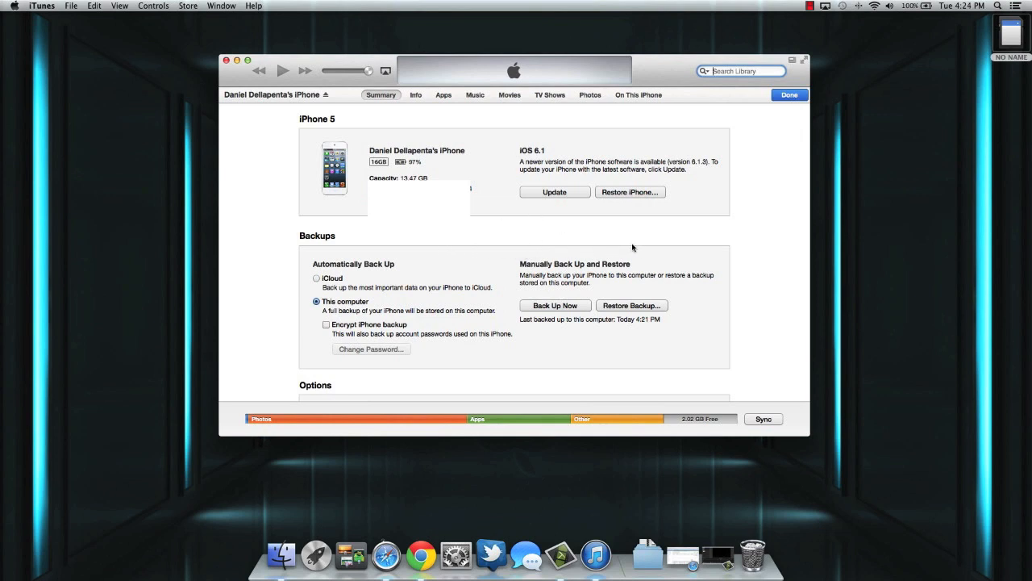
mouse_move(729, 298)
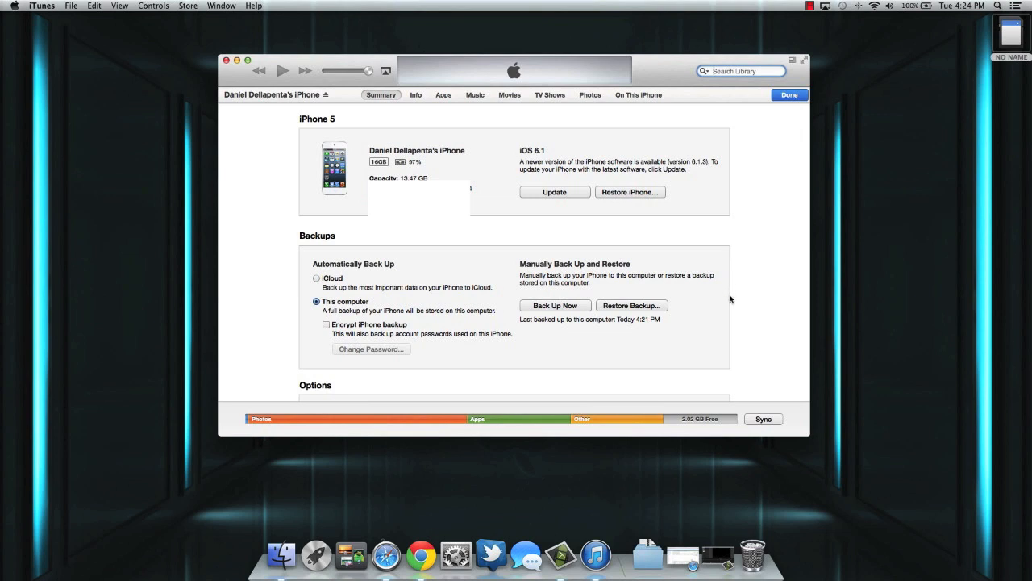
mouse_move(494, 310)
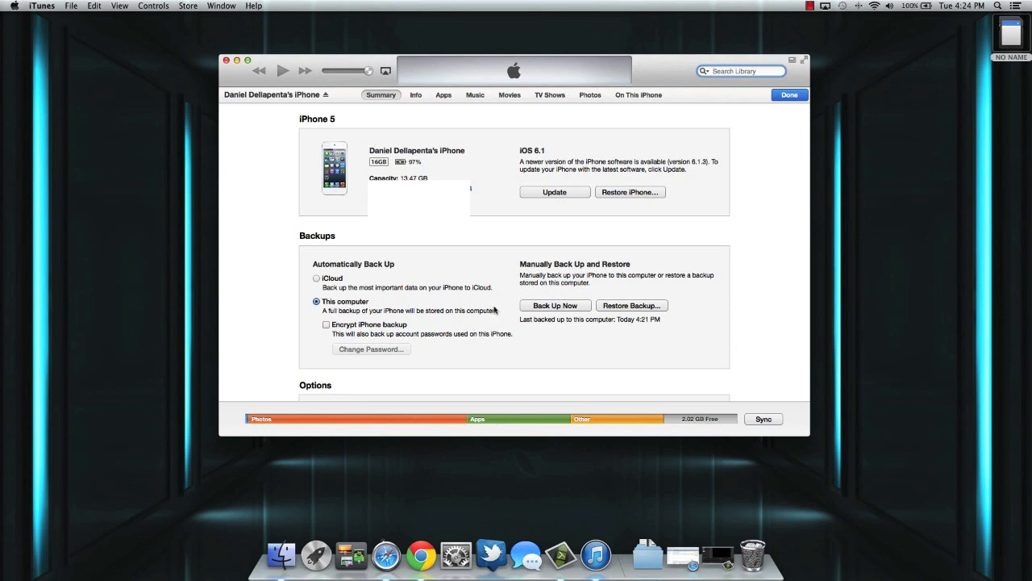
mouse_move(551, 340)
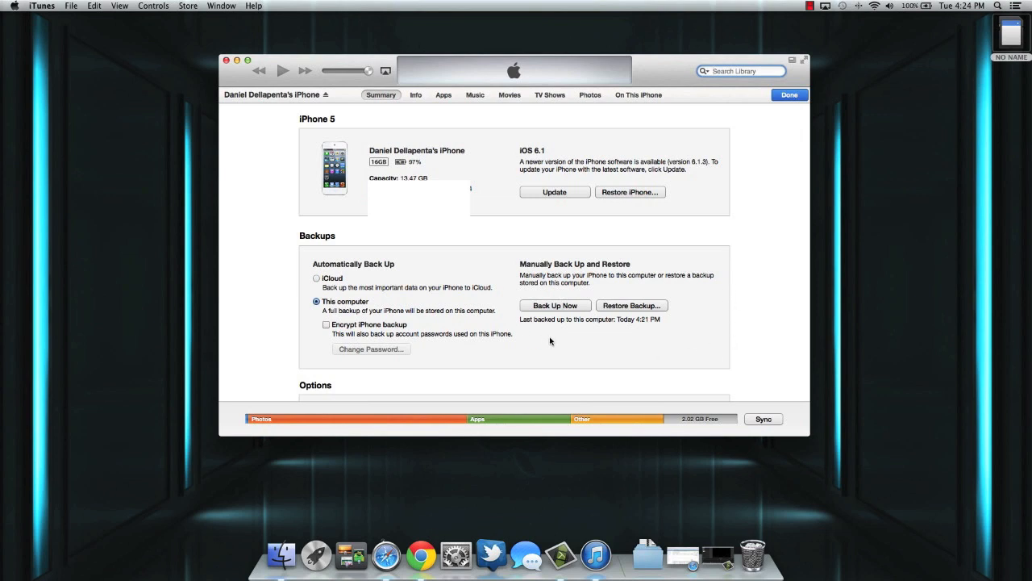
mouse_move(632, 314)
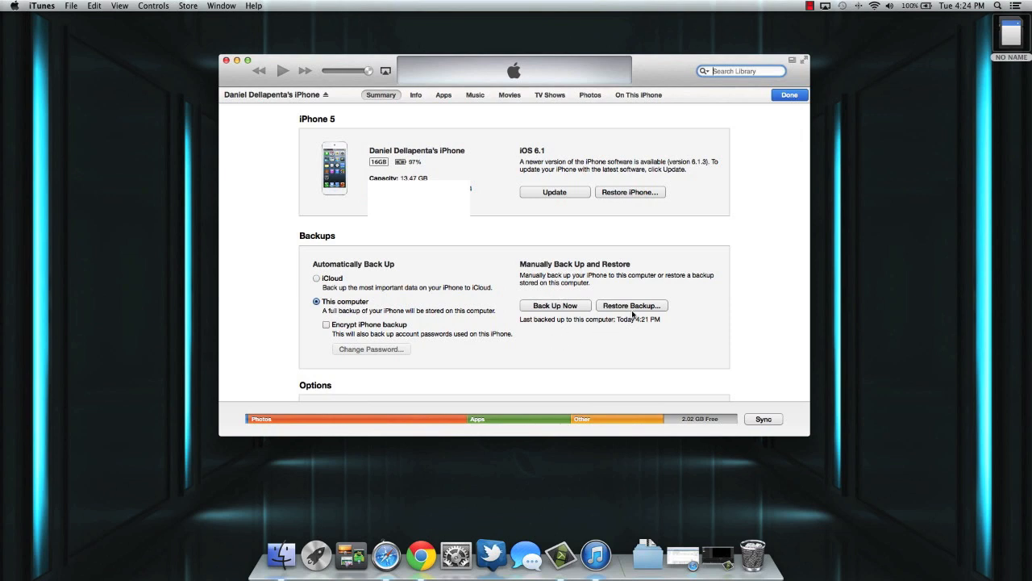
mouse_move(525, 348)
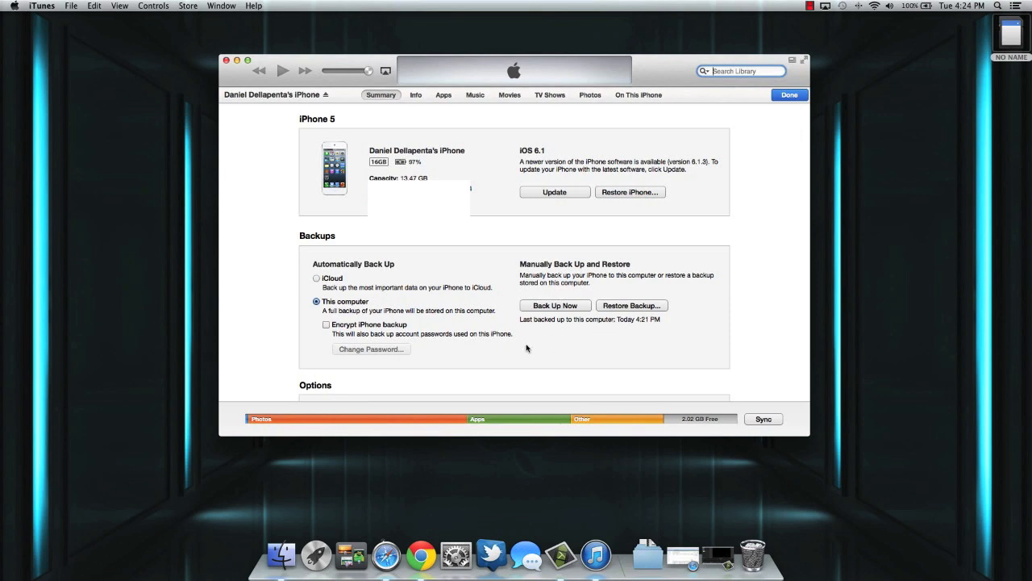
mouse_move(493, 220)
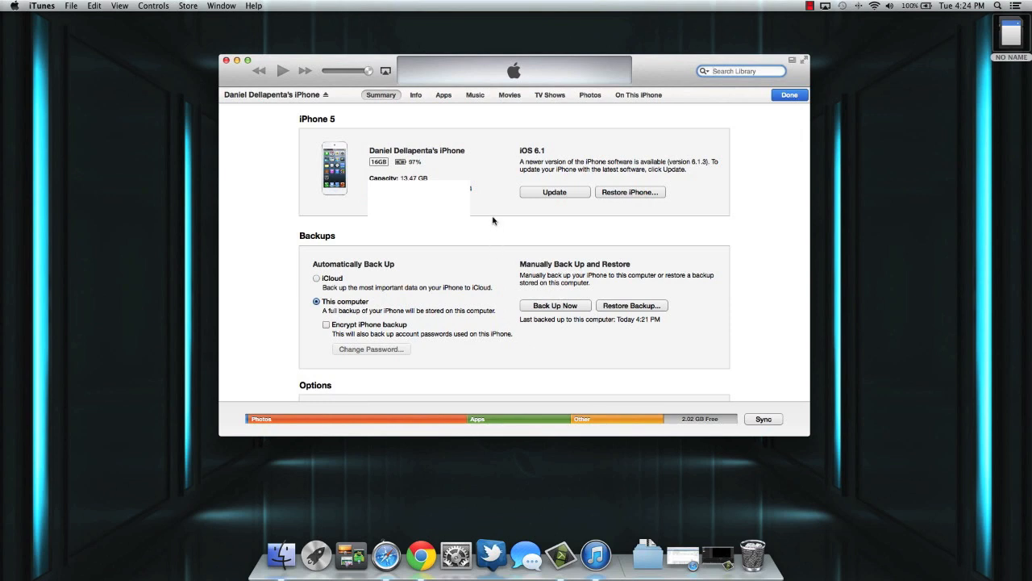
mouse_move(366, 246)
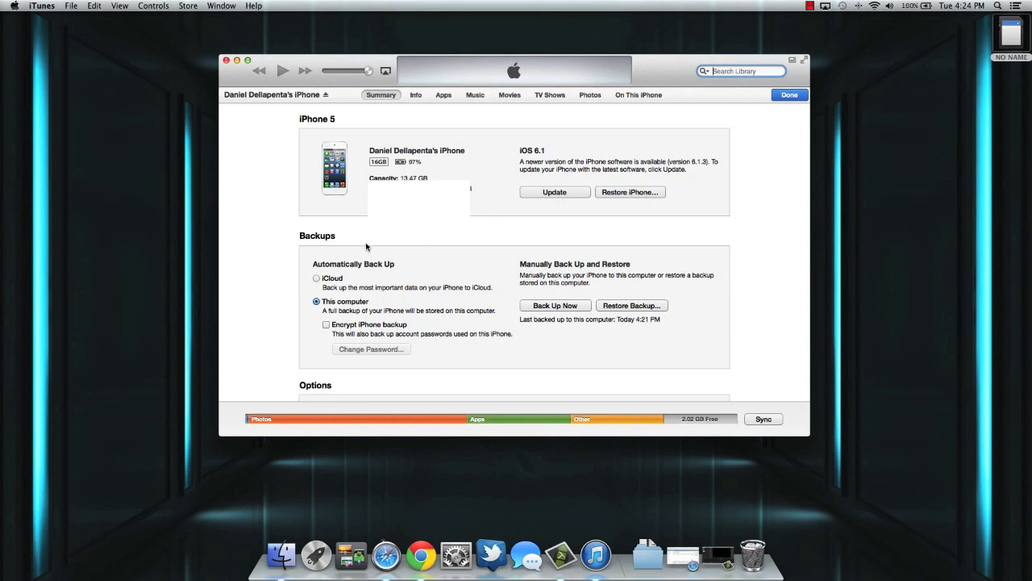
mouse_move(711, 303)
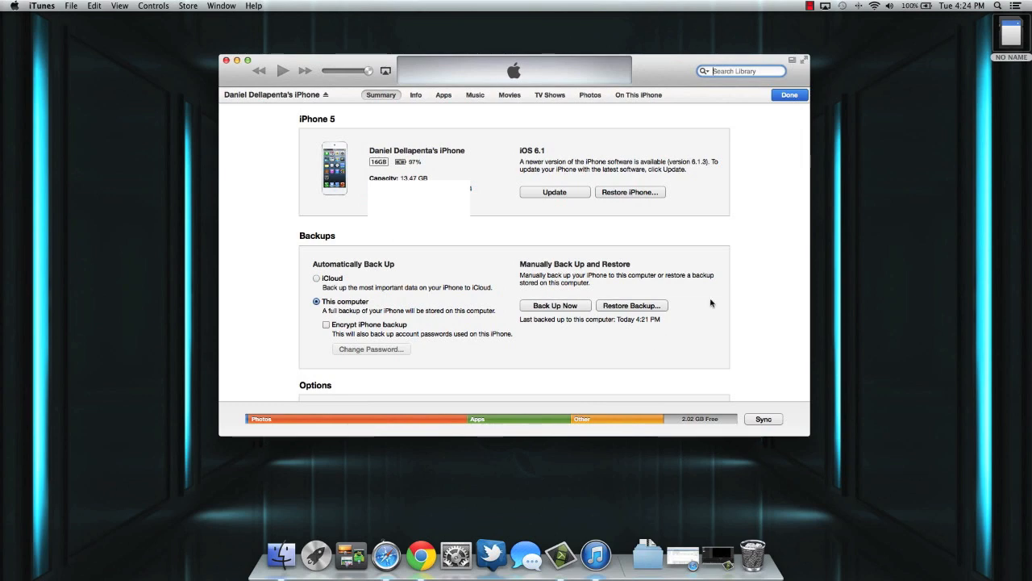
mouse_move(742, 149)
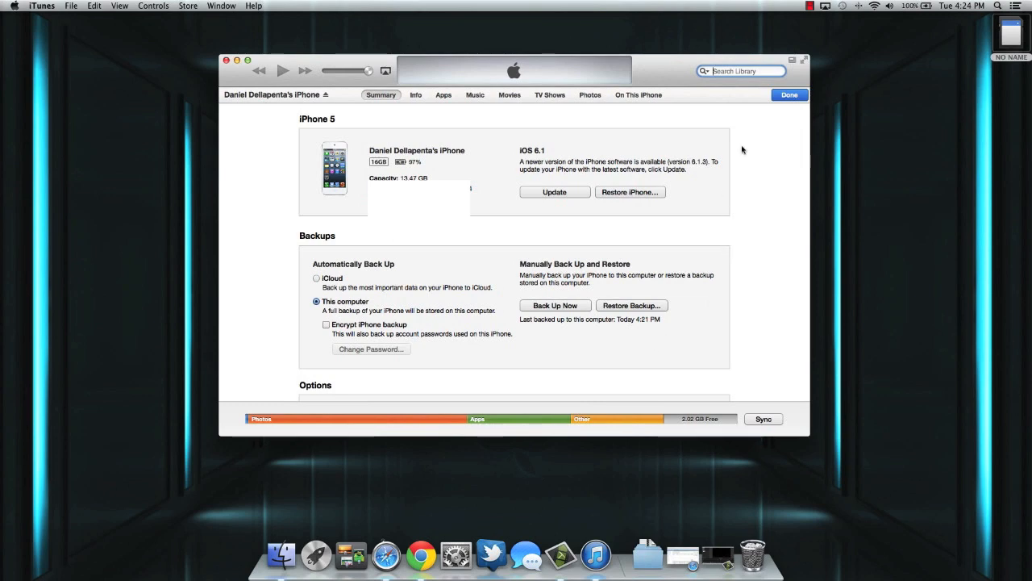